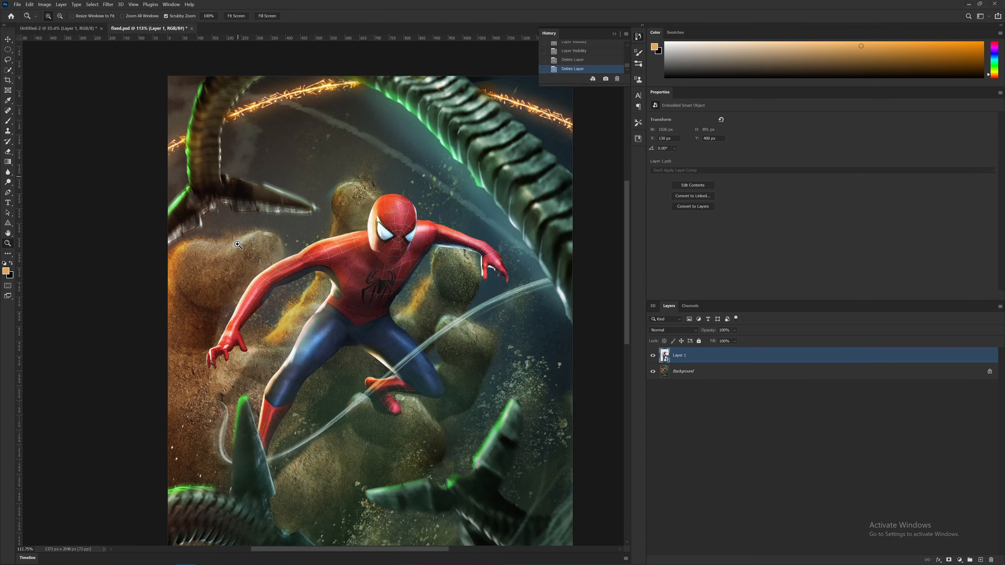
{"action": "mouse_move", "coordinate": [135, 192]}
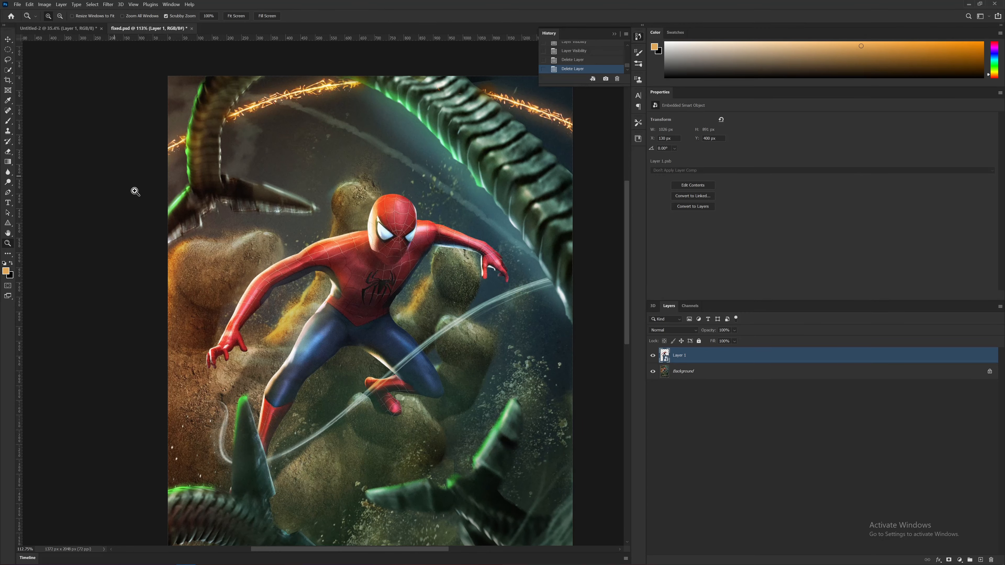
Add a second orange Colorize Hue/Saturation layer for the glow under Doc Ock's arm.
{"action": "left_click", "coordinate": [357, 275]}
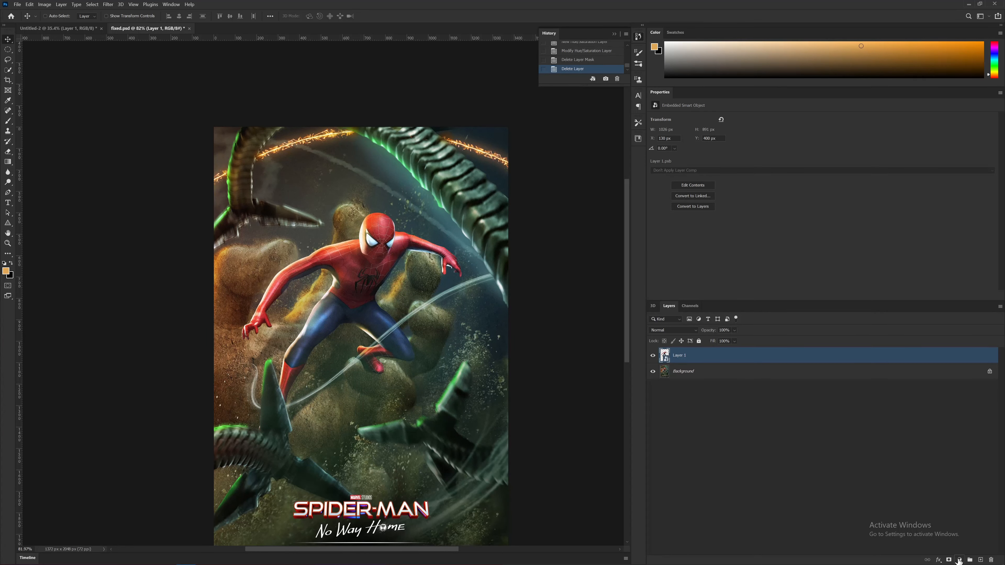
{"action": "left_click", "coordinate": [949, 559]}
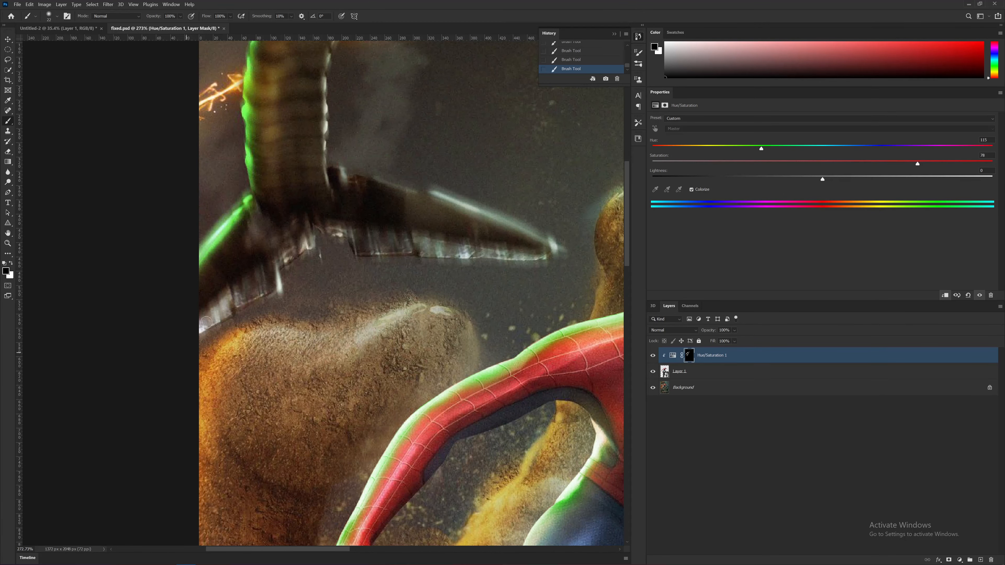
{"action": "mouse_move", "coordinate": [194, 342]}
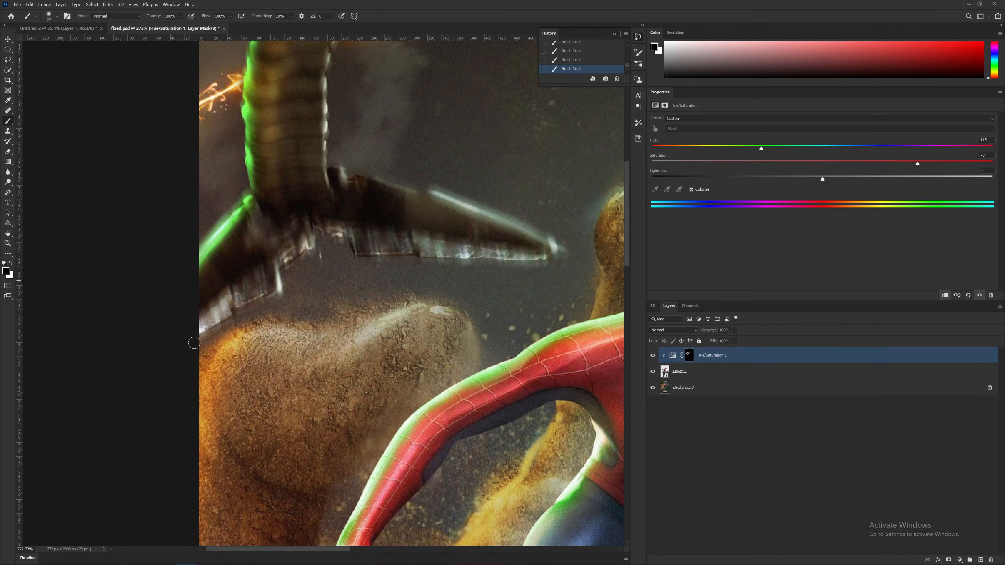
{"action": "mouse_move", "coordinate": [392, 269]}
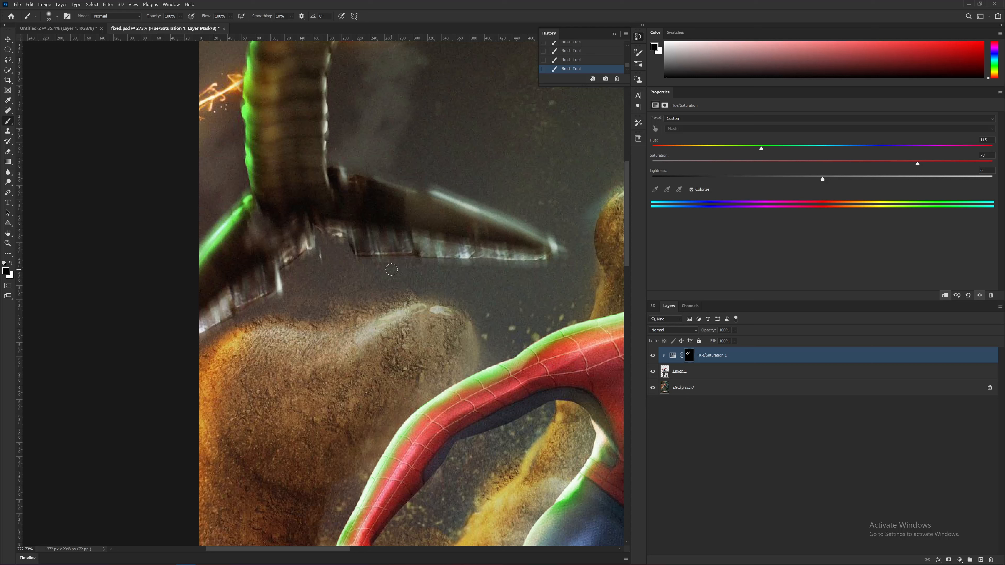
{"action": "mouse_move", "coordinate": [455, 276]}
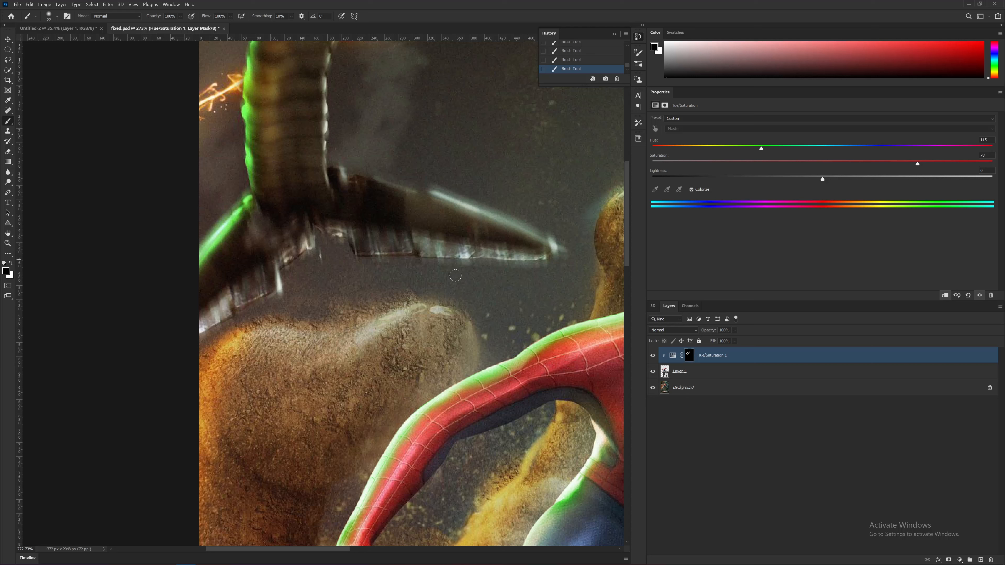
{"action": "mouse_move", "coordinate": [286, 238]}
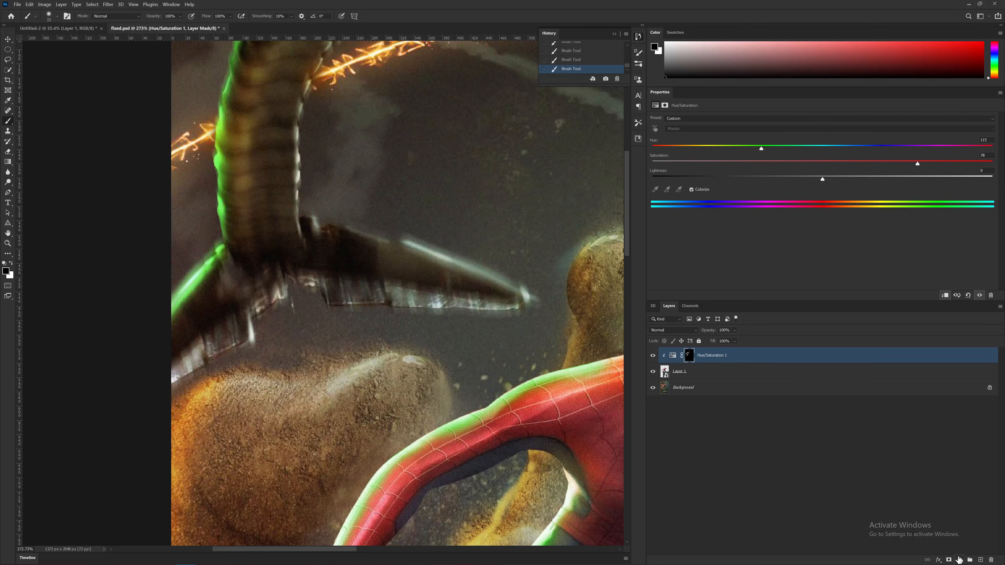
{"action": "left_click", "coordinate": [959, 560]}
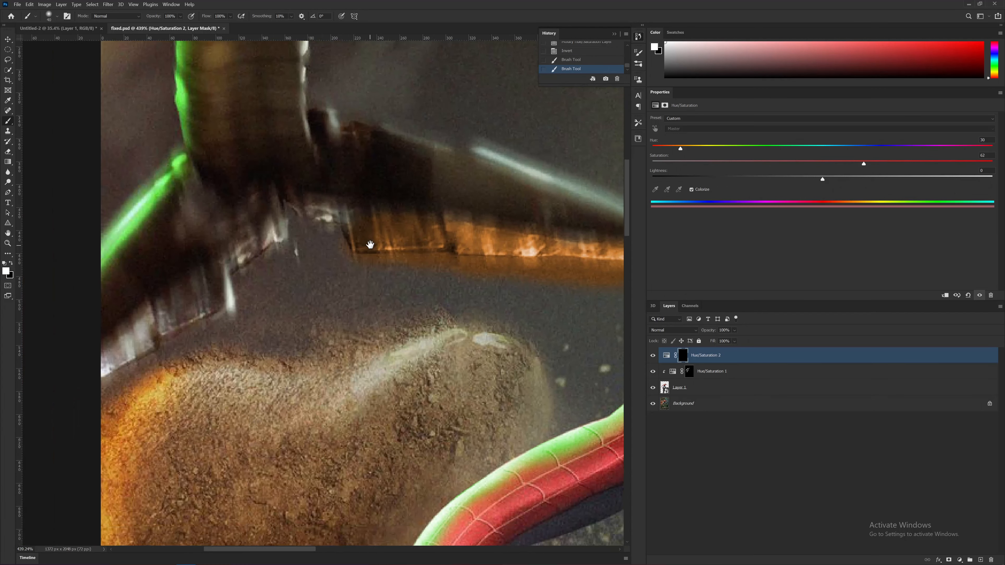
Set Hue/Saturation 2 to Color Dodge for brighter, fiery arm edges.
{"action": "left_click", "coordinate": [673, 330]}
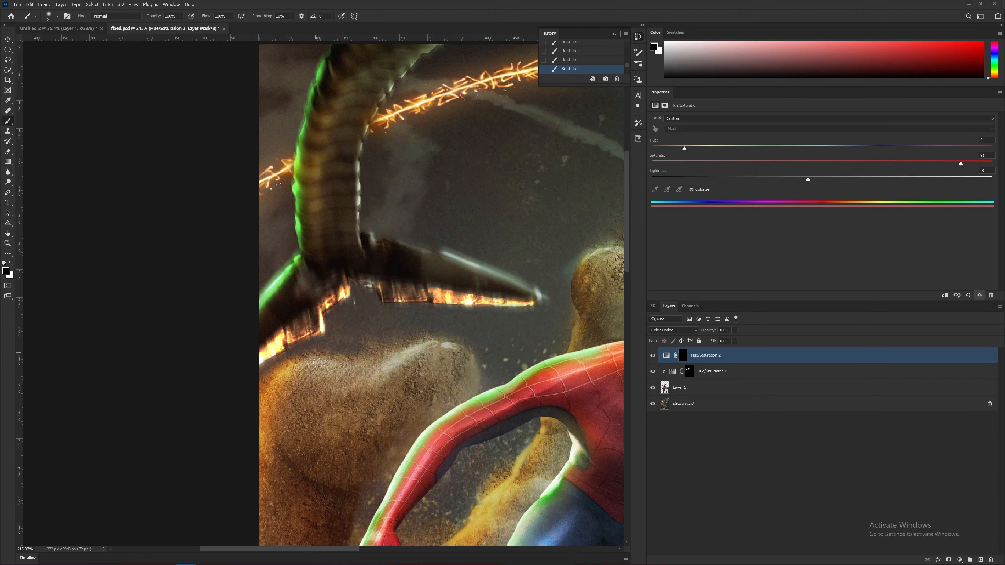
{"action": "left_click", "coordinate": [959, 559]}
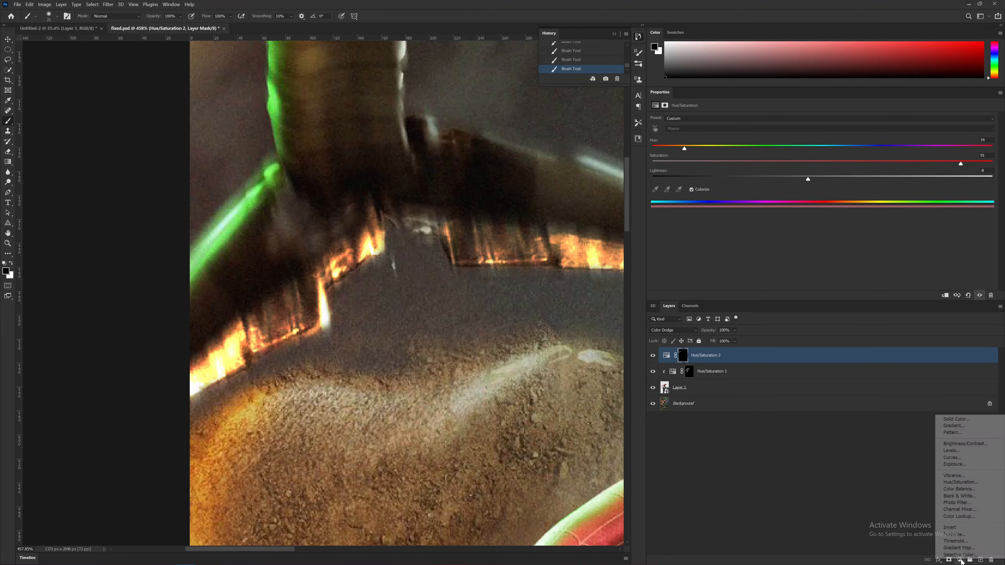
Add a Color Dodge Solid Color fill, mask it to the arm edge, and recolor it red-orange.
{"action": "left_click", "coordinate": [954, 420]}
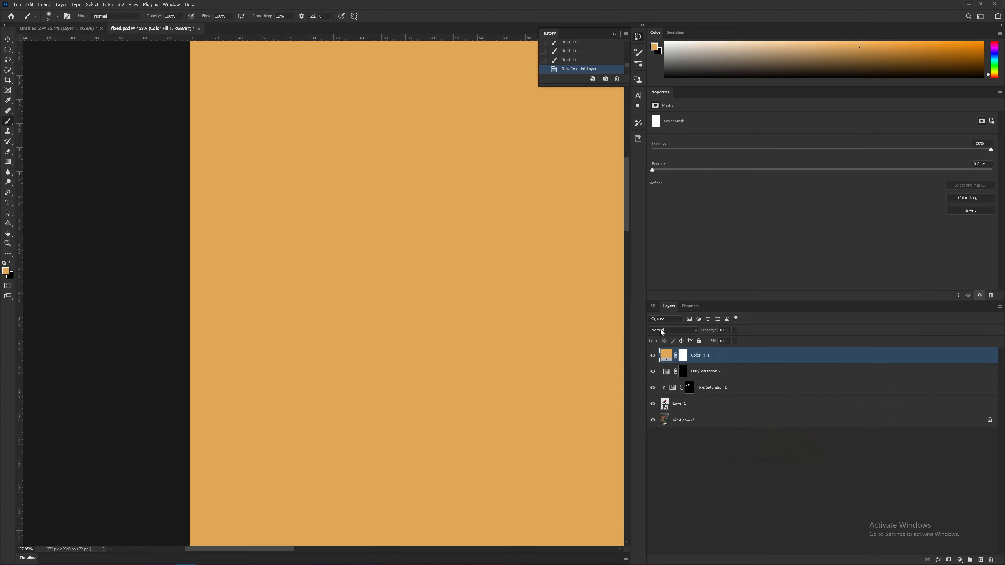
{"action": "left_click", "coordinate": [673, 331]}
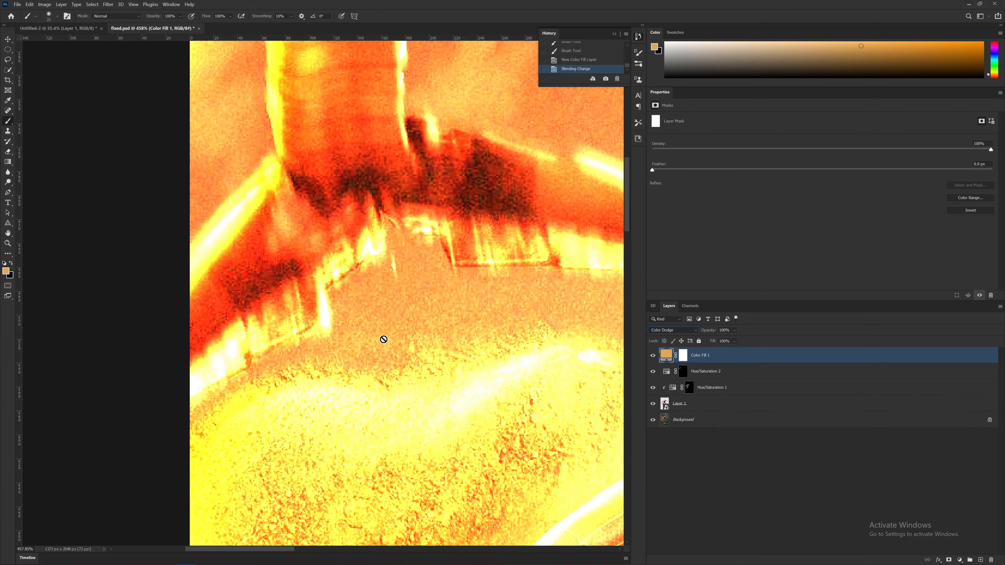
{"action": "left_click", "coordinate": [970, 209]}
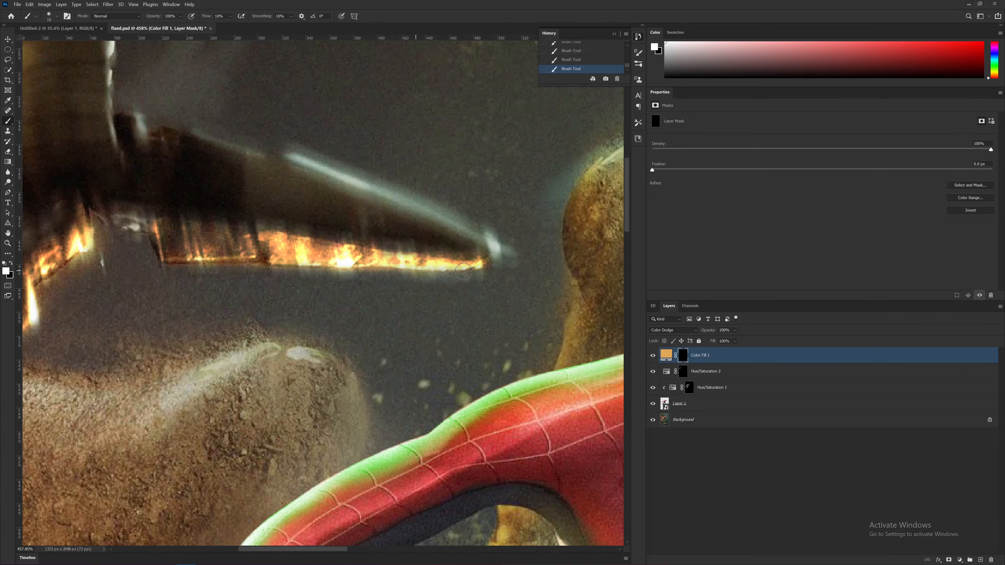
{"action": "double_click", "coordinate": [666, 355]}
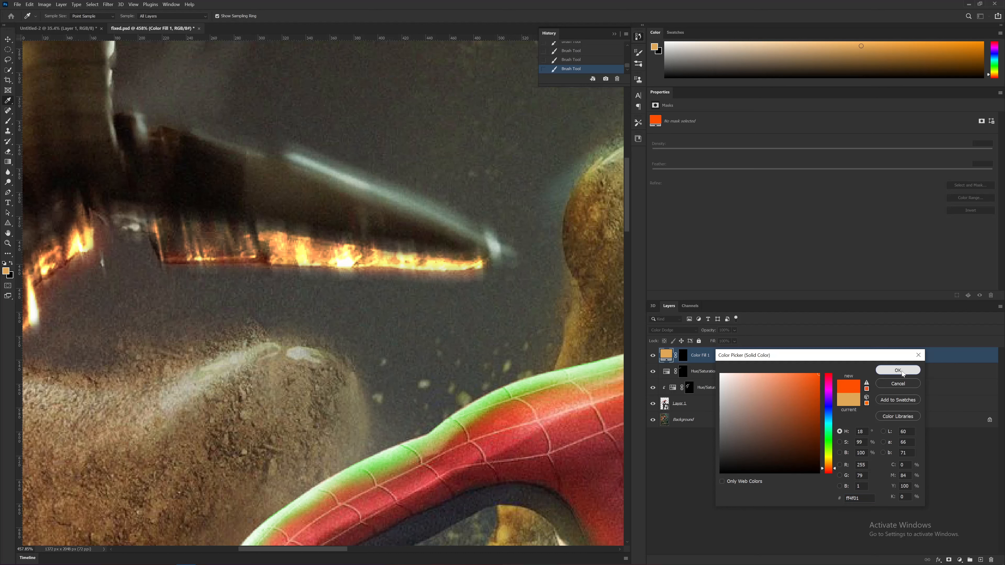
{"action": "left_click", "coordinate": [897, 370]}
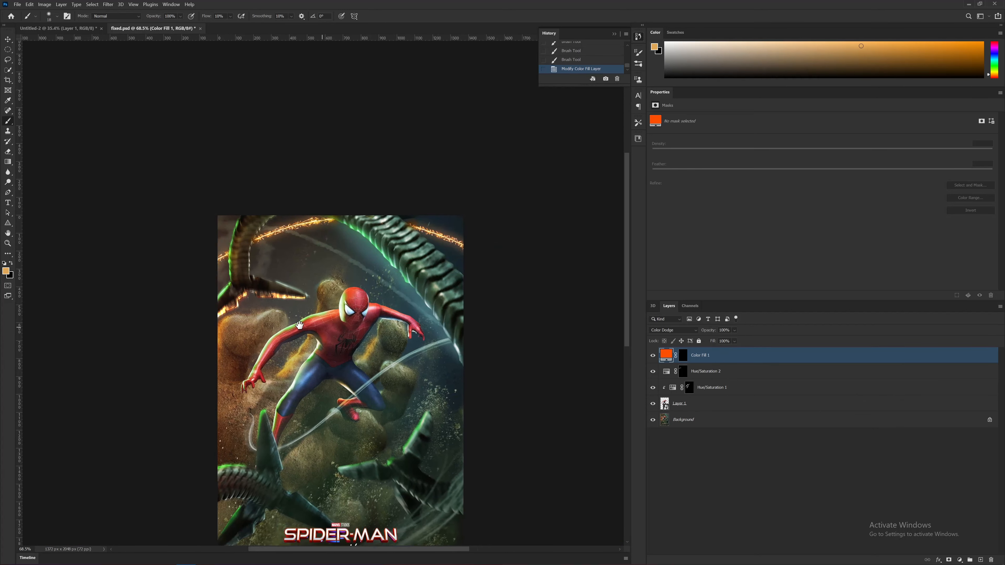